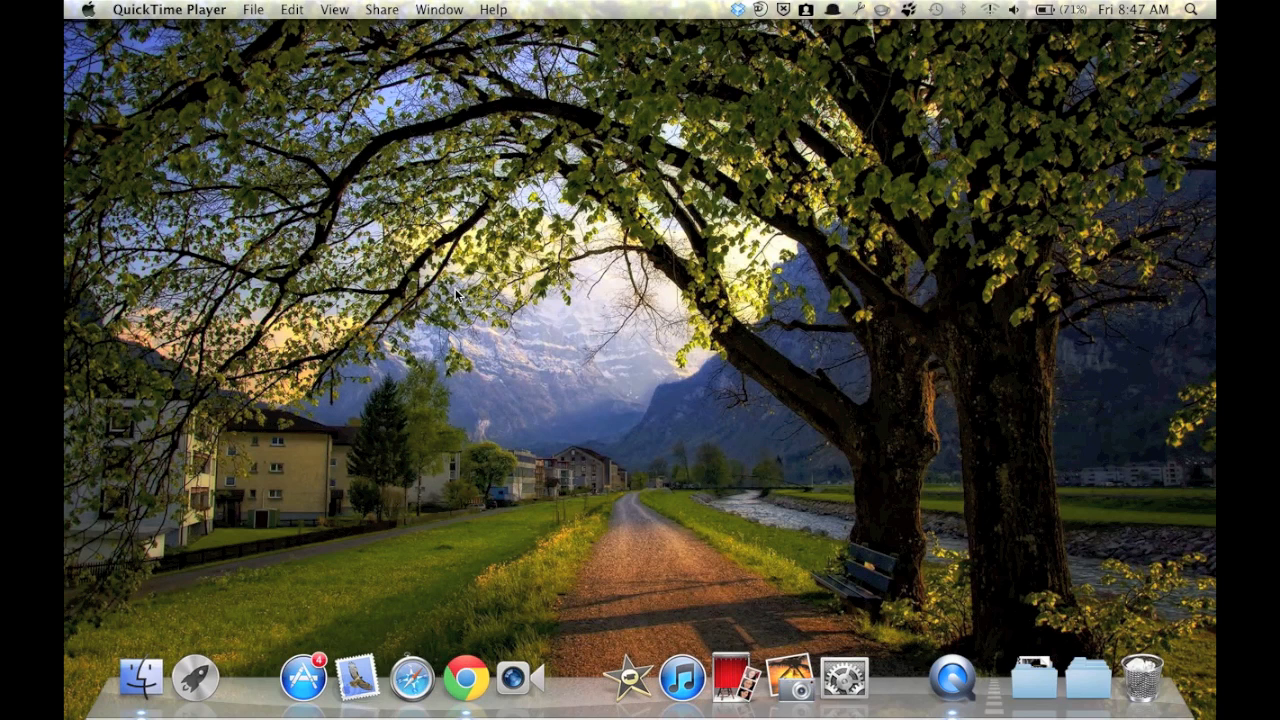
mouse_move(580, 435)
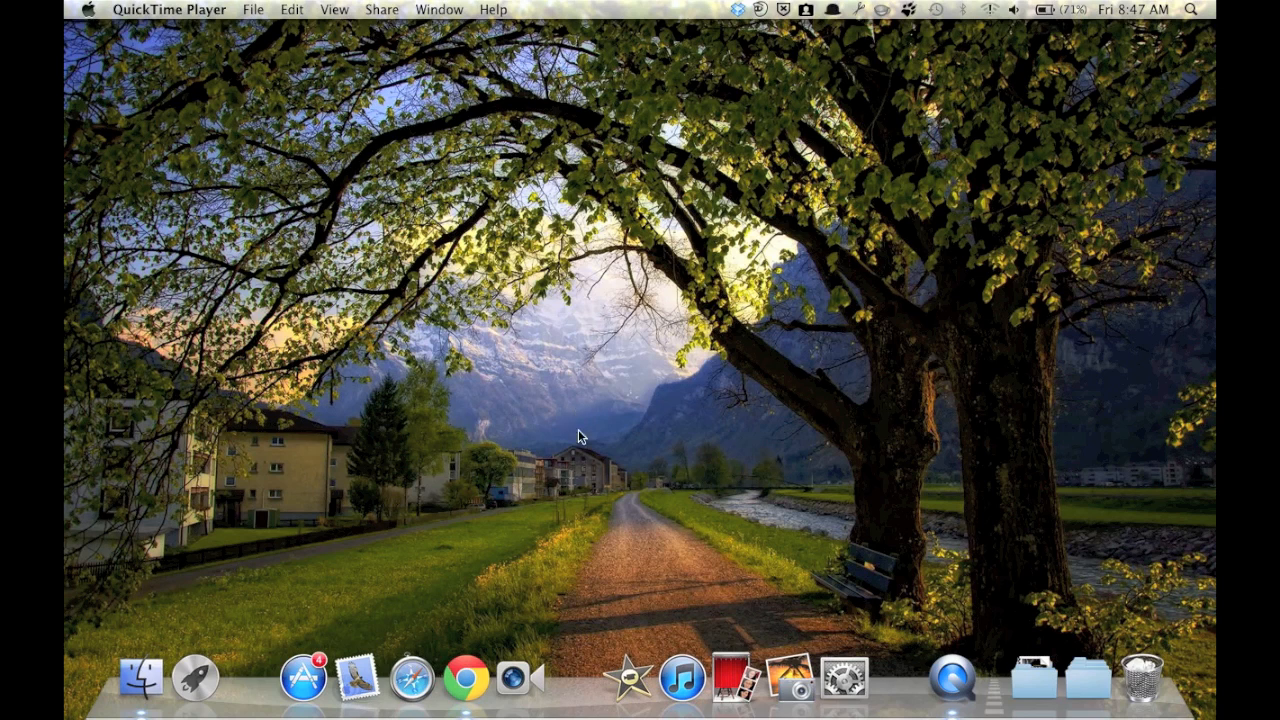
mouse_move(608, 504)
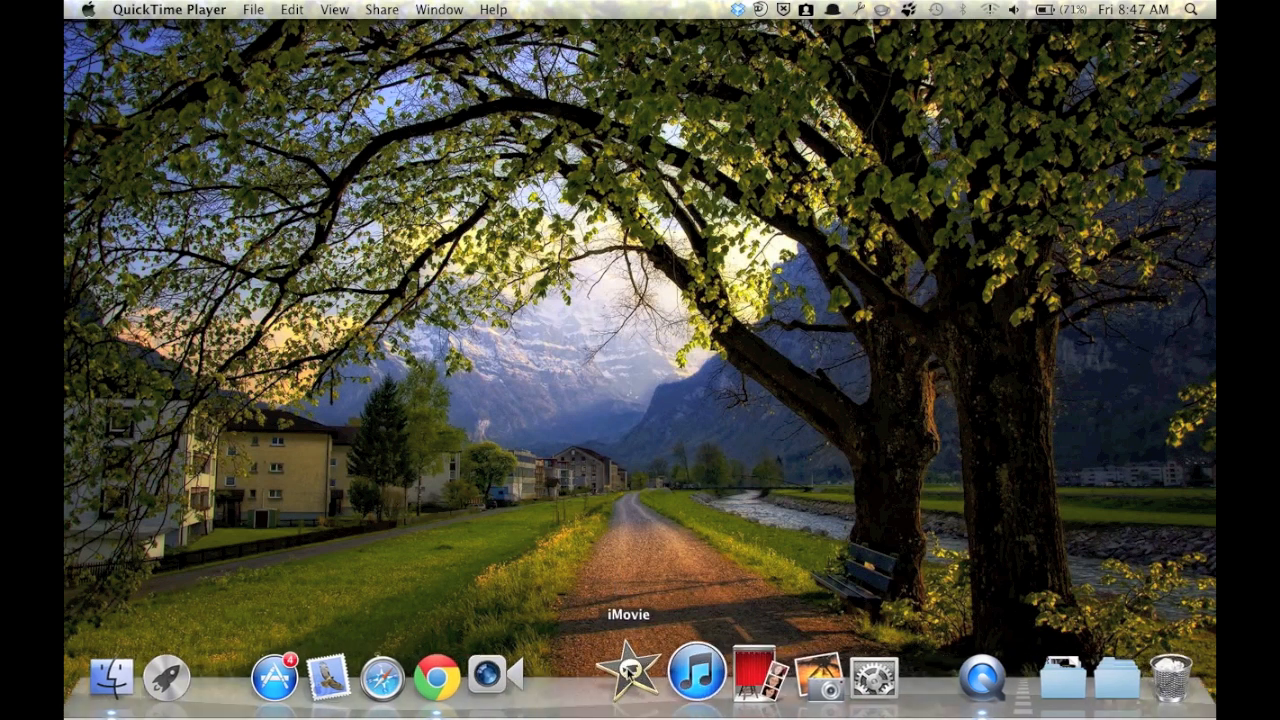
Launch iMovie from its star icon in the Dock.
click(628, 675)
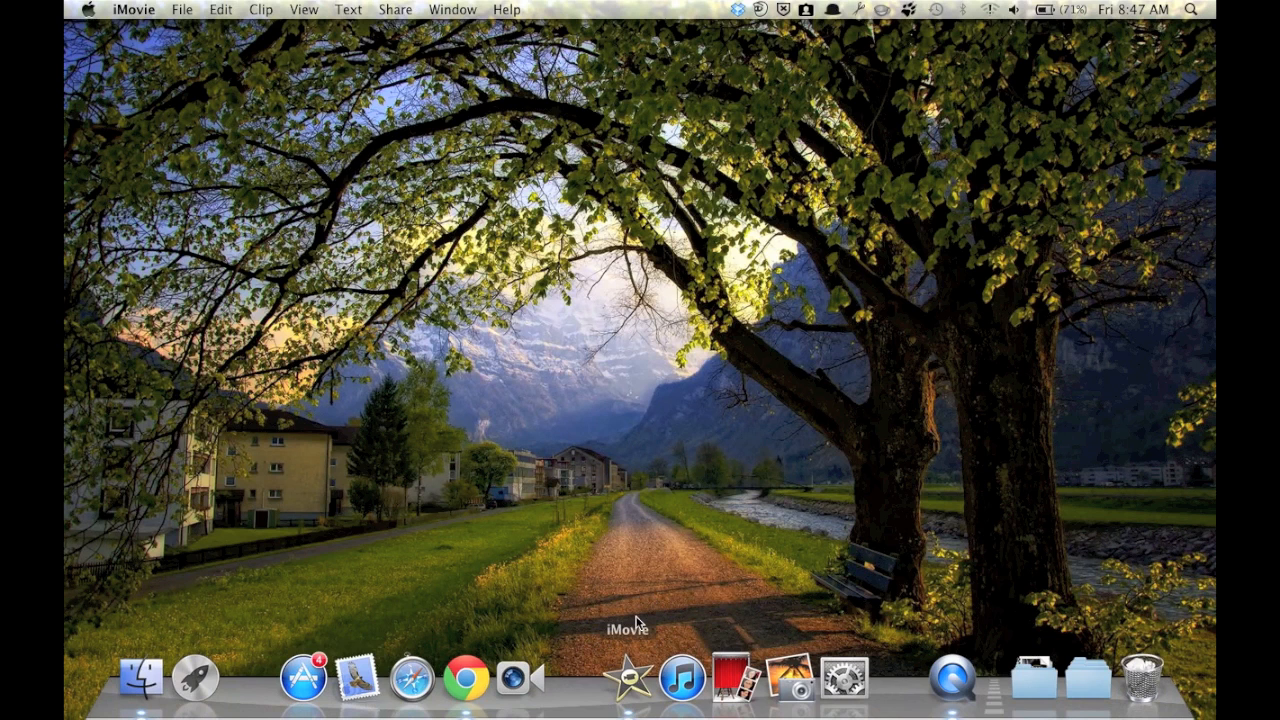
mouse_move(687, 533)
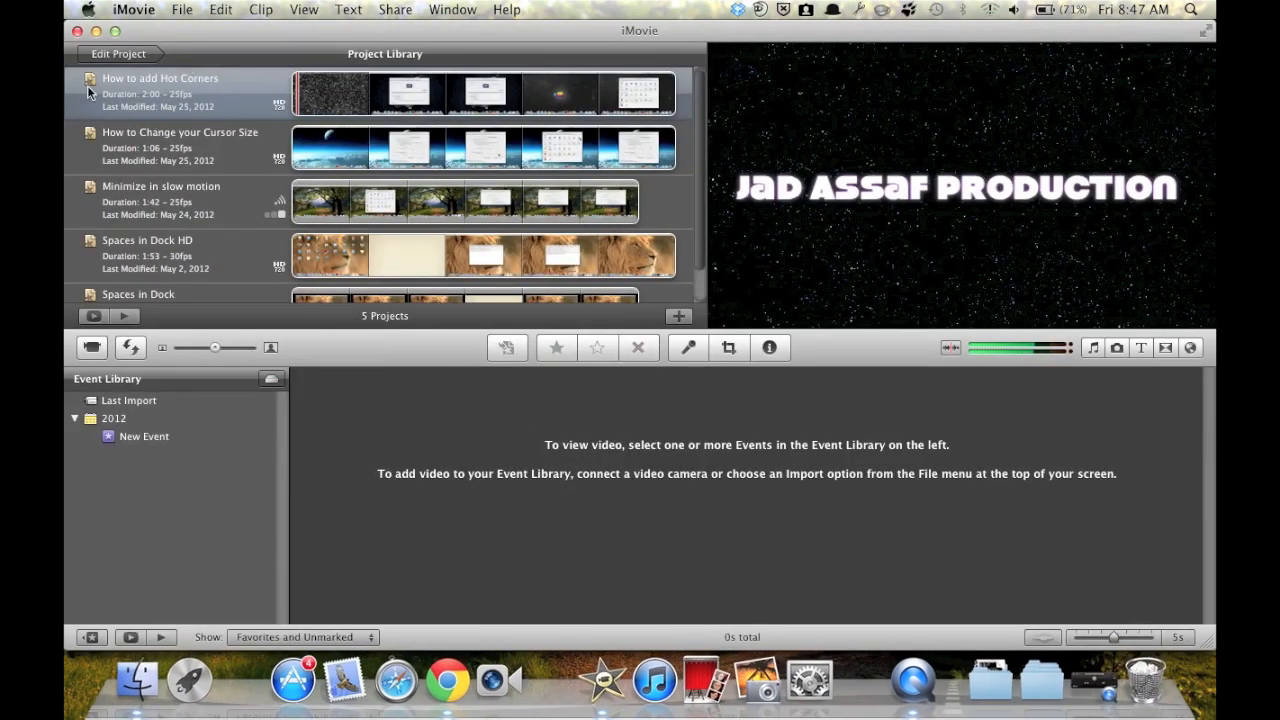
mouse_move(184, 173)
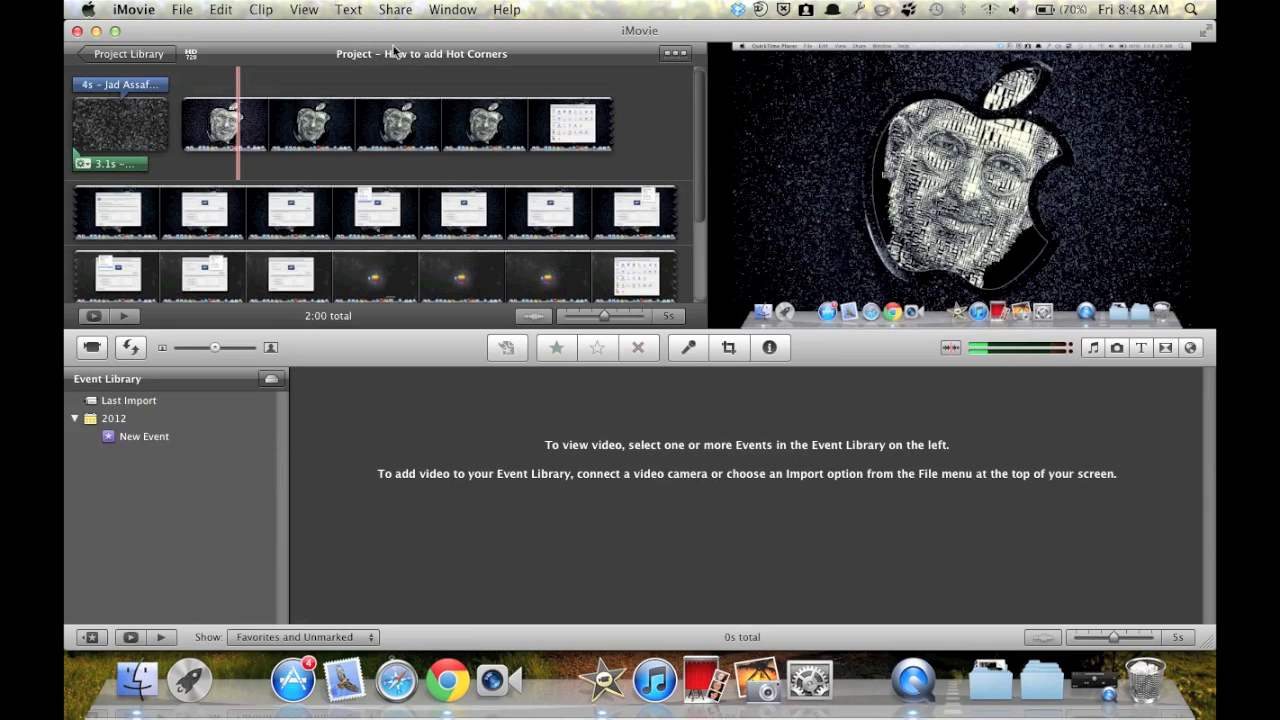
Glance at the File menu, then show the Share menu's export options.
click(182, 9)
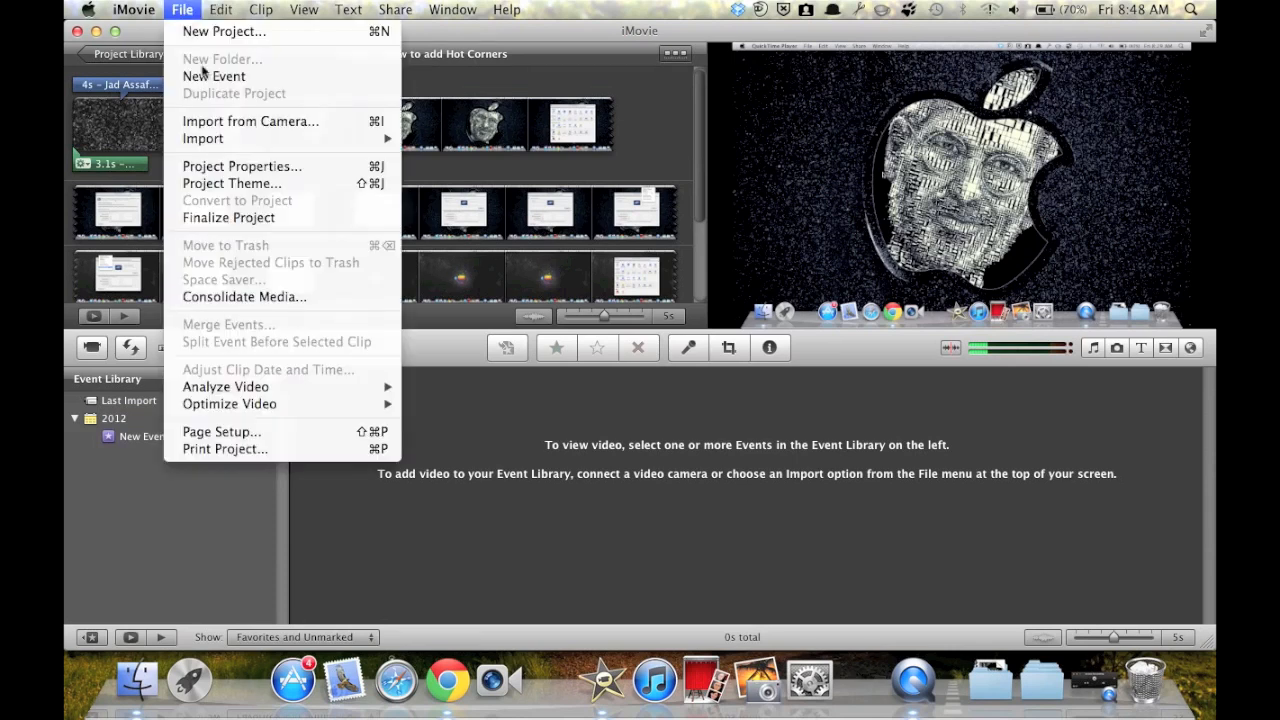
mouse_move(228, 218)
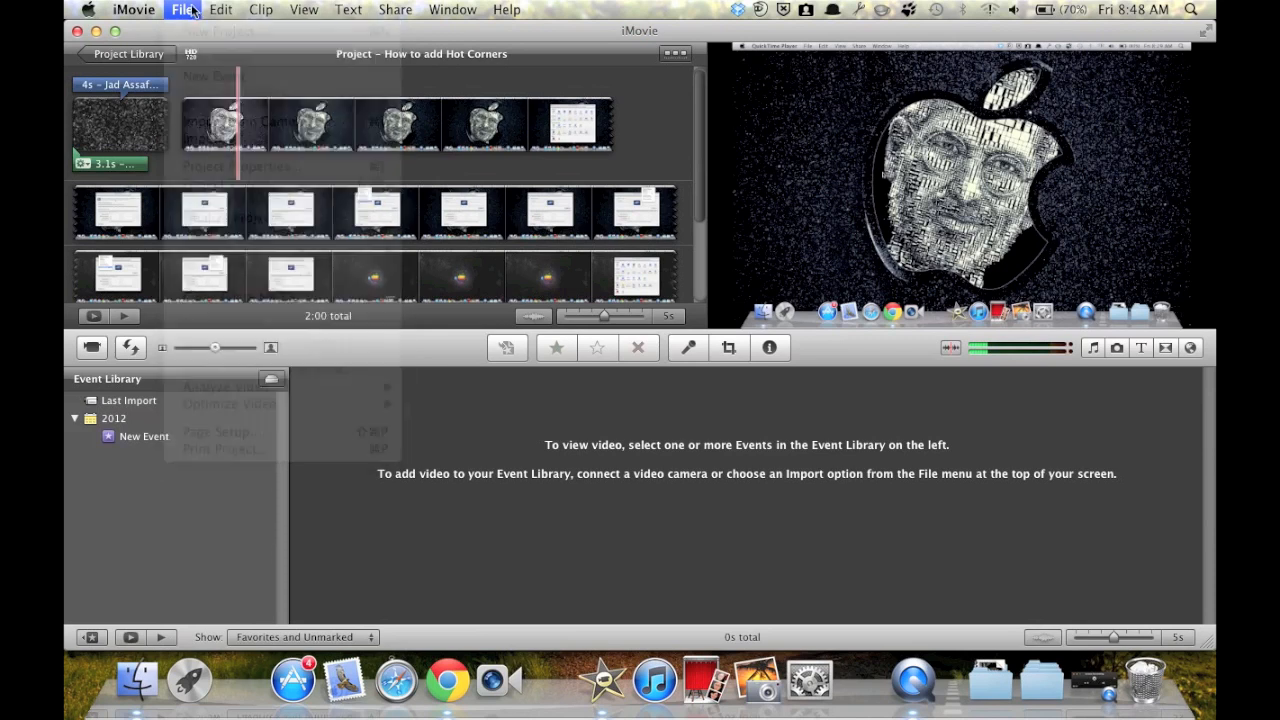
click(395, 9)
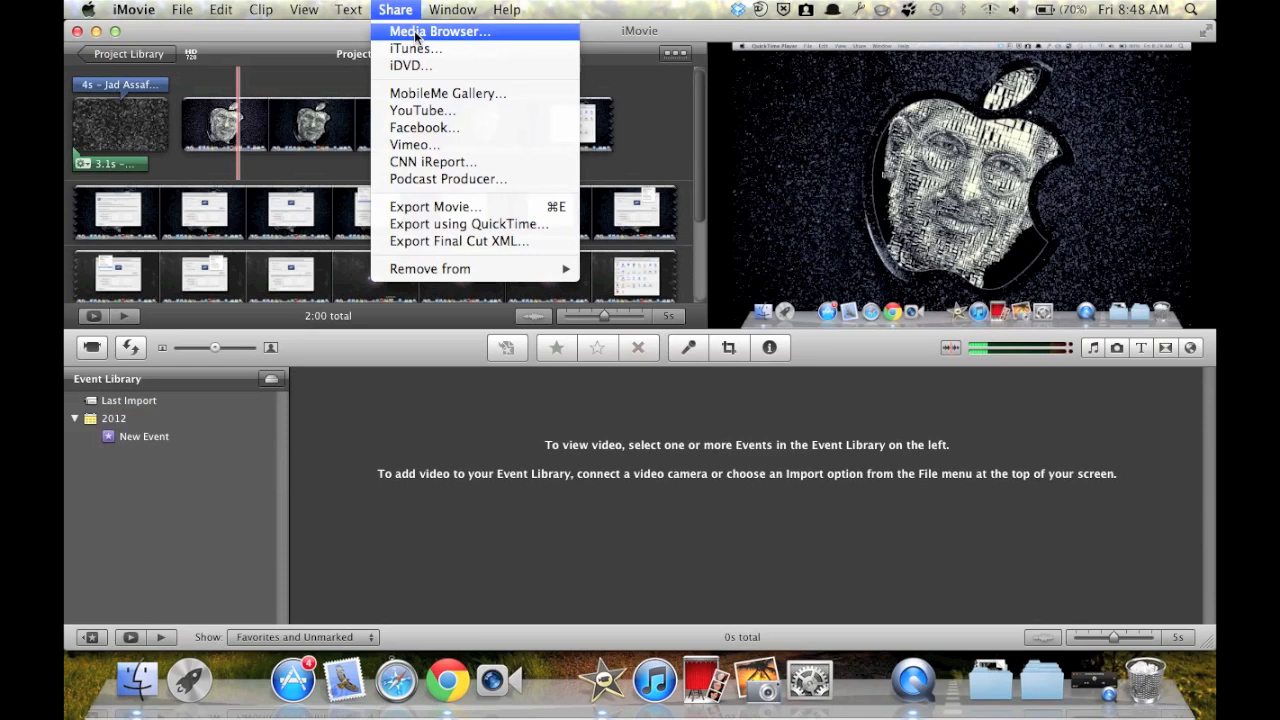
mouse_move(410, 65)
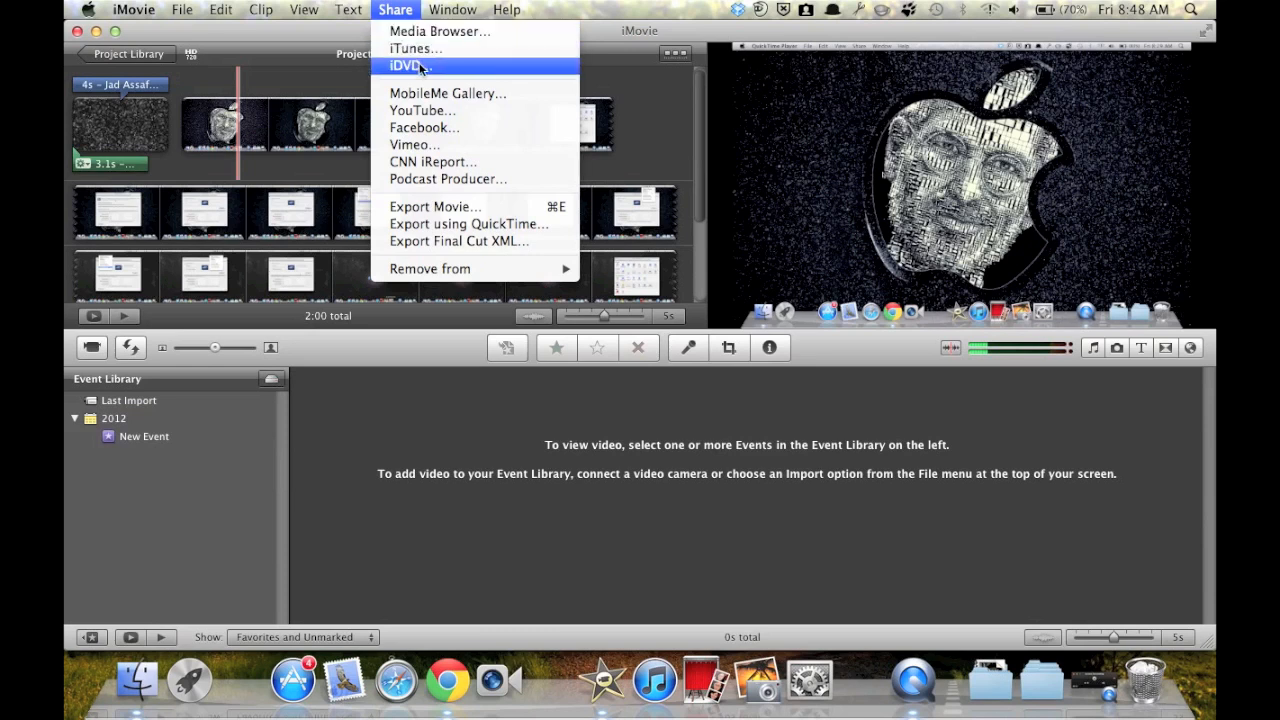
mouse_move(424, 127)
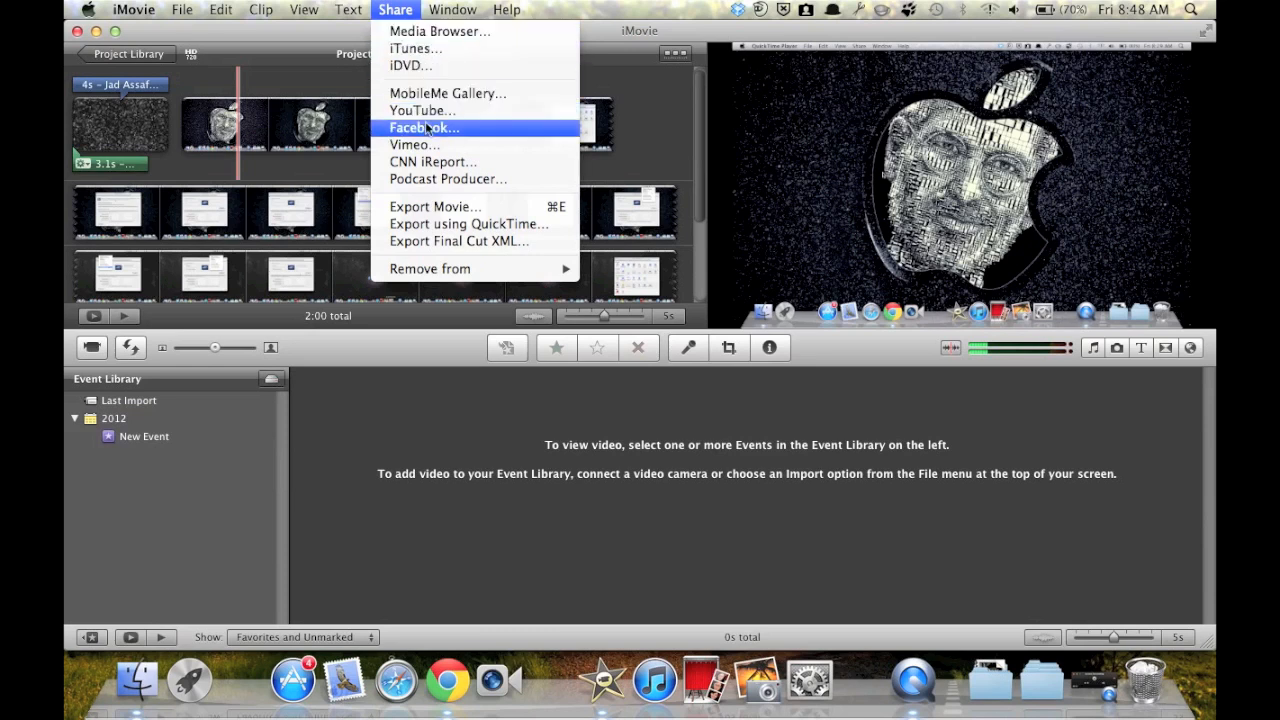
mouse_move(440, 31)
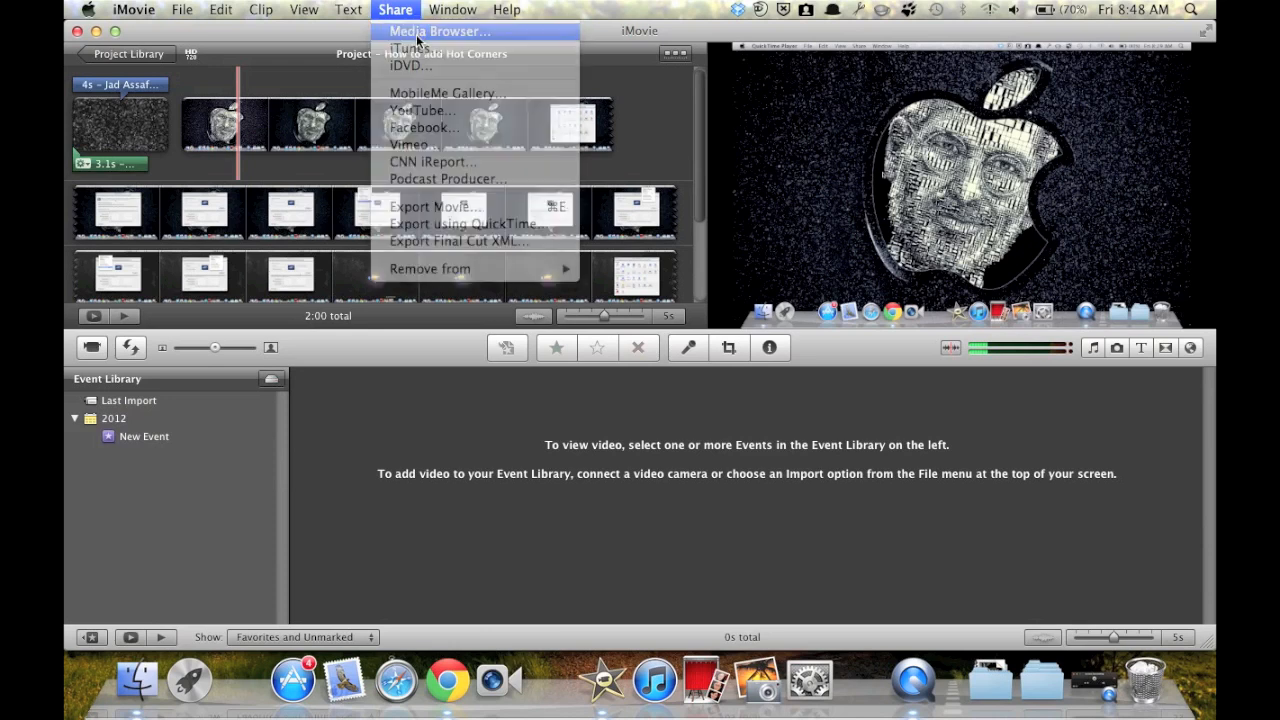
Publish to the Media Browser with Mobile, Medium, Large, HD 720p and HD 1080p selected.
click(439, 31)
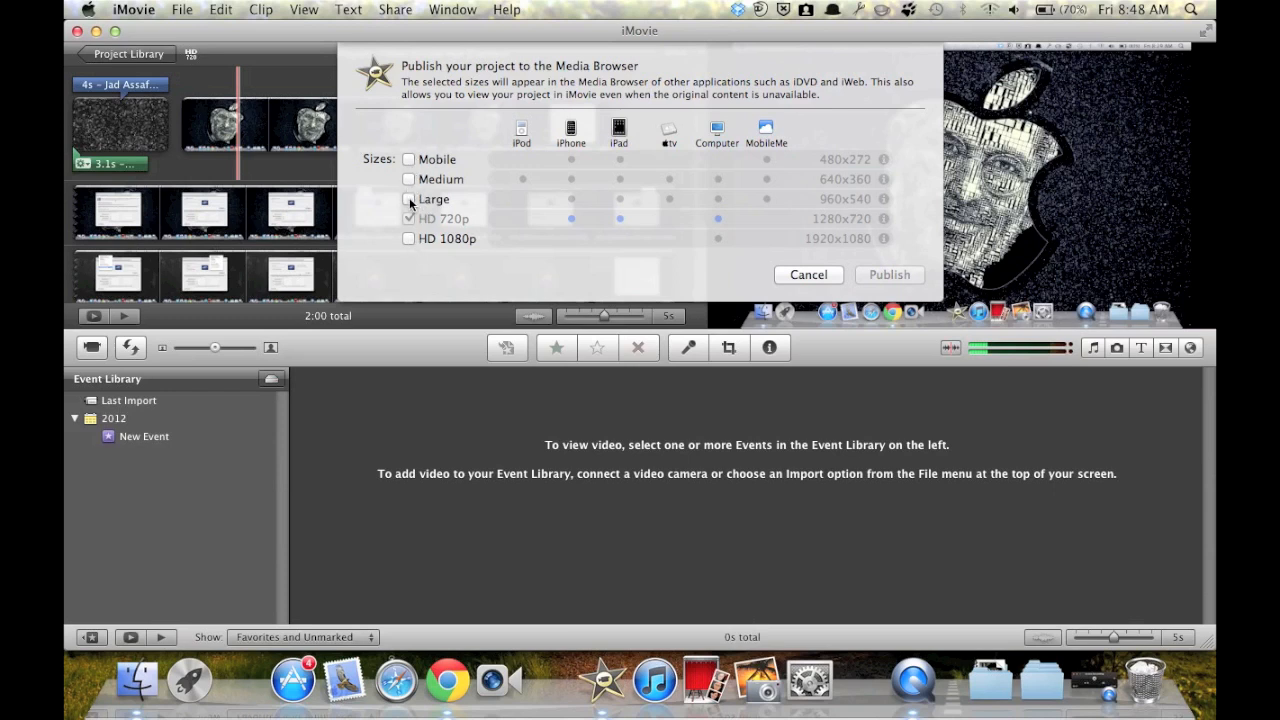
click(408, 218)
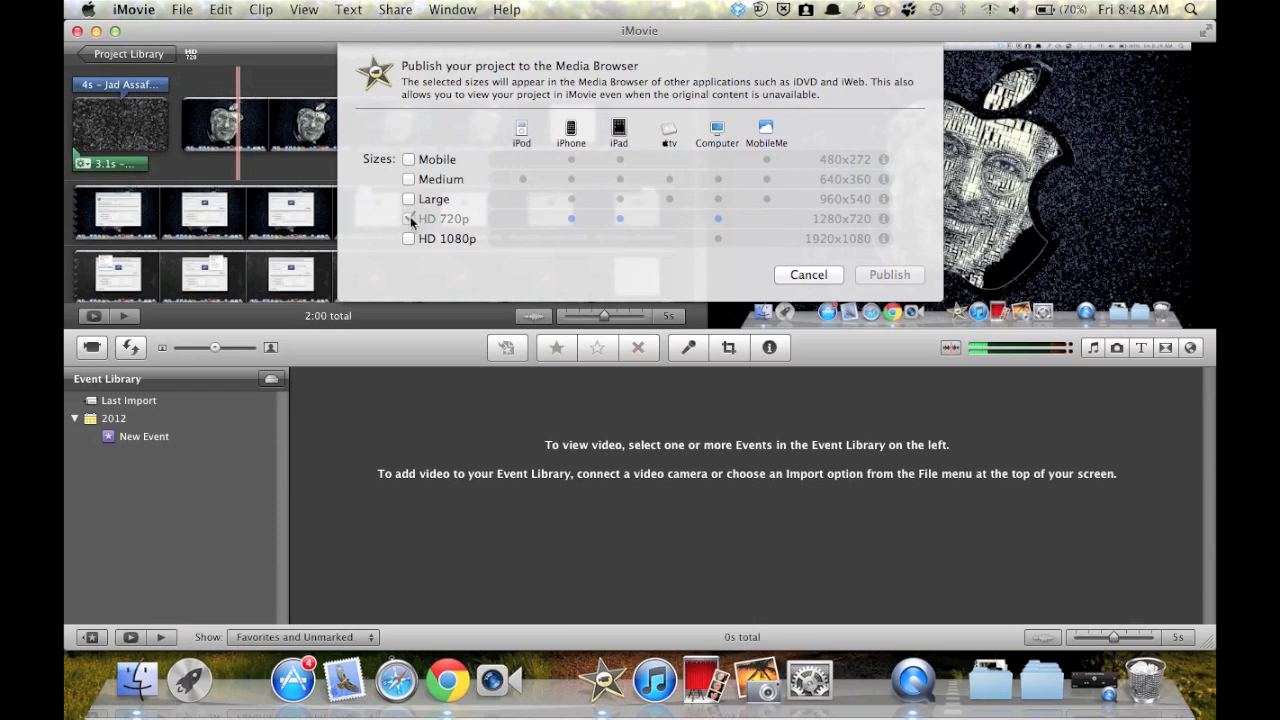
click(408, 218)
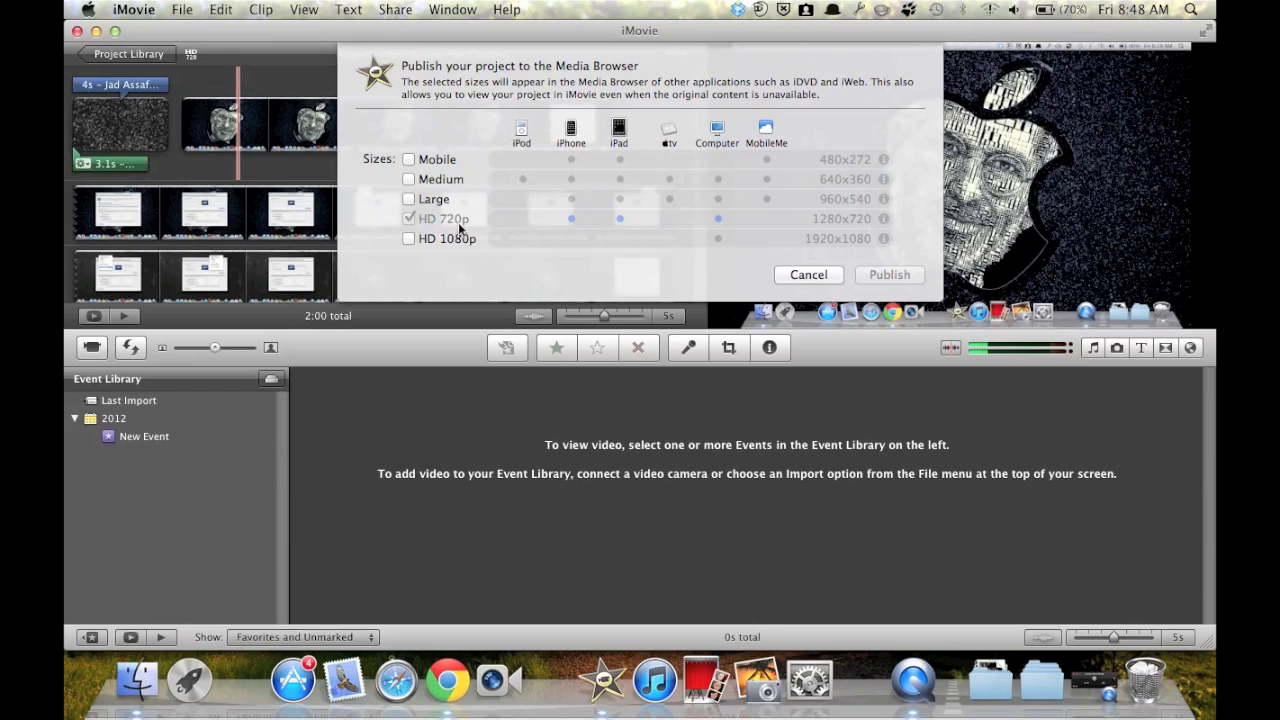
click(408, 238)
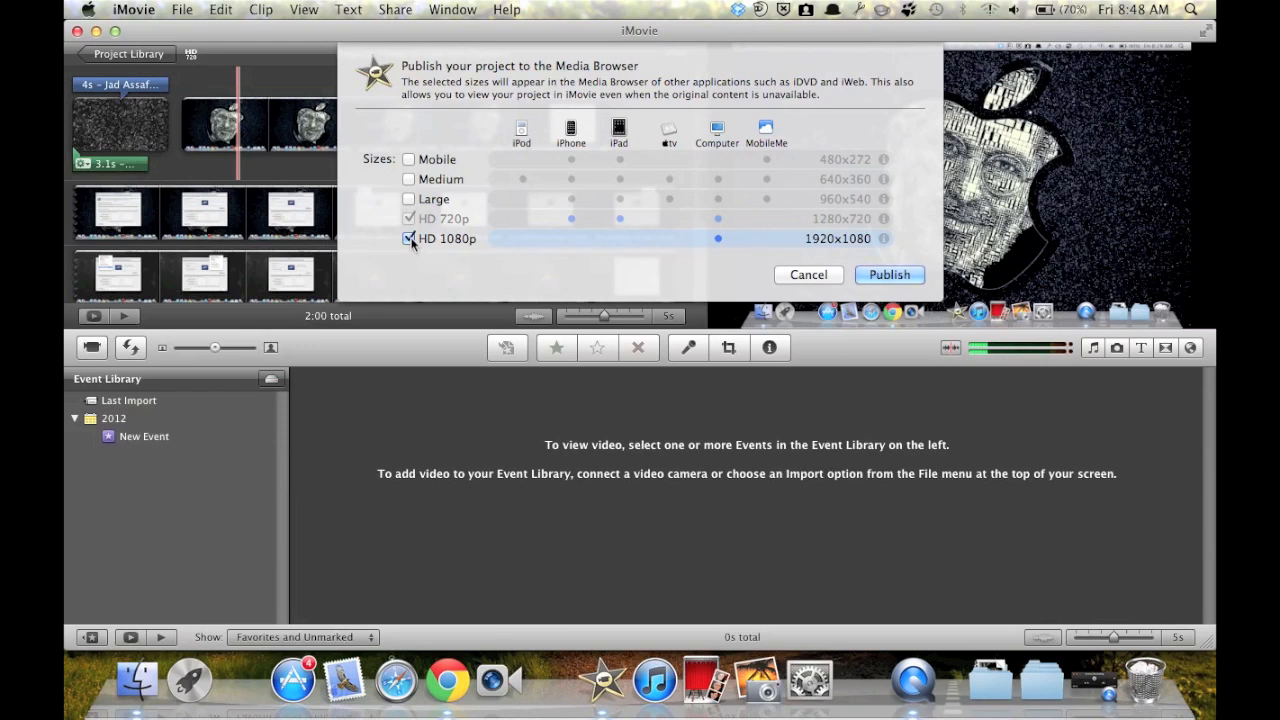
click(408, 179)
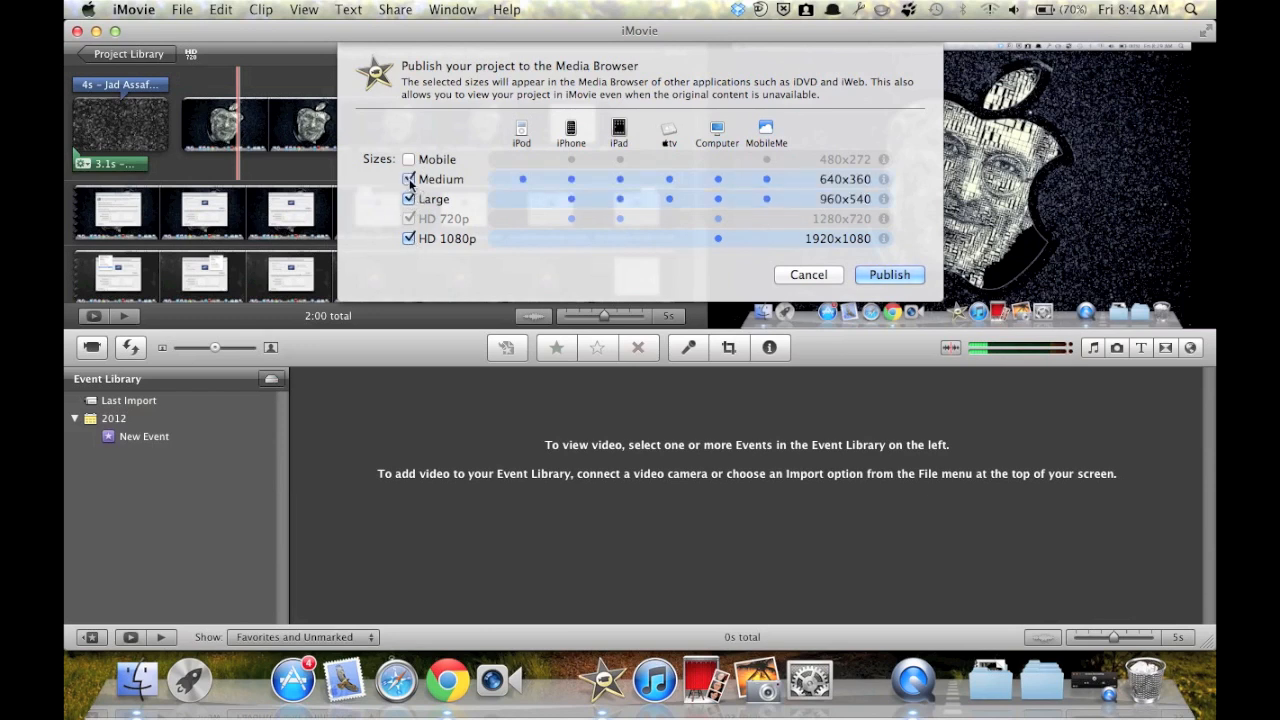
click(408, 159)
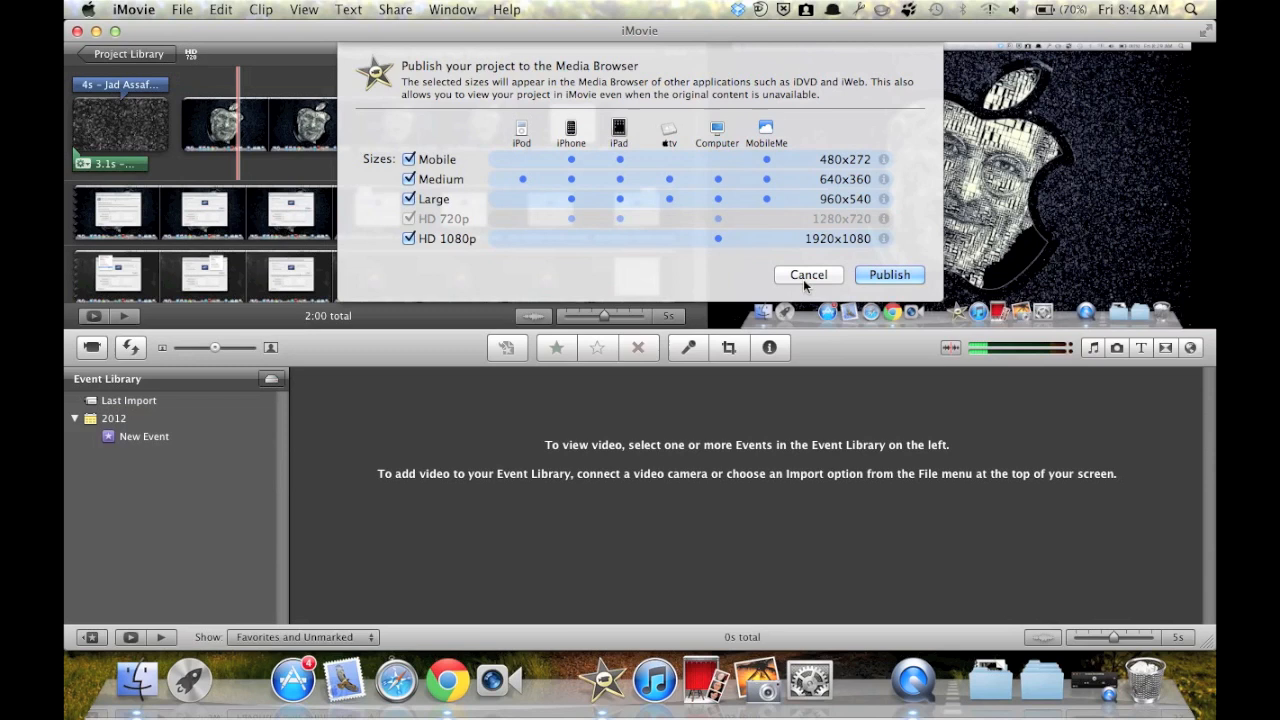
mouse_move(868, 288)
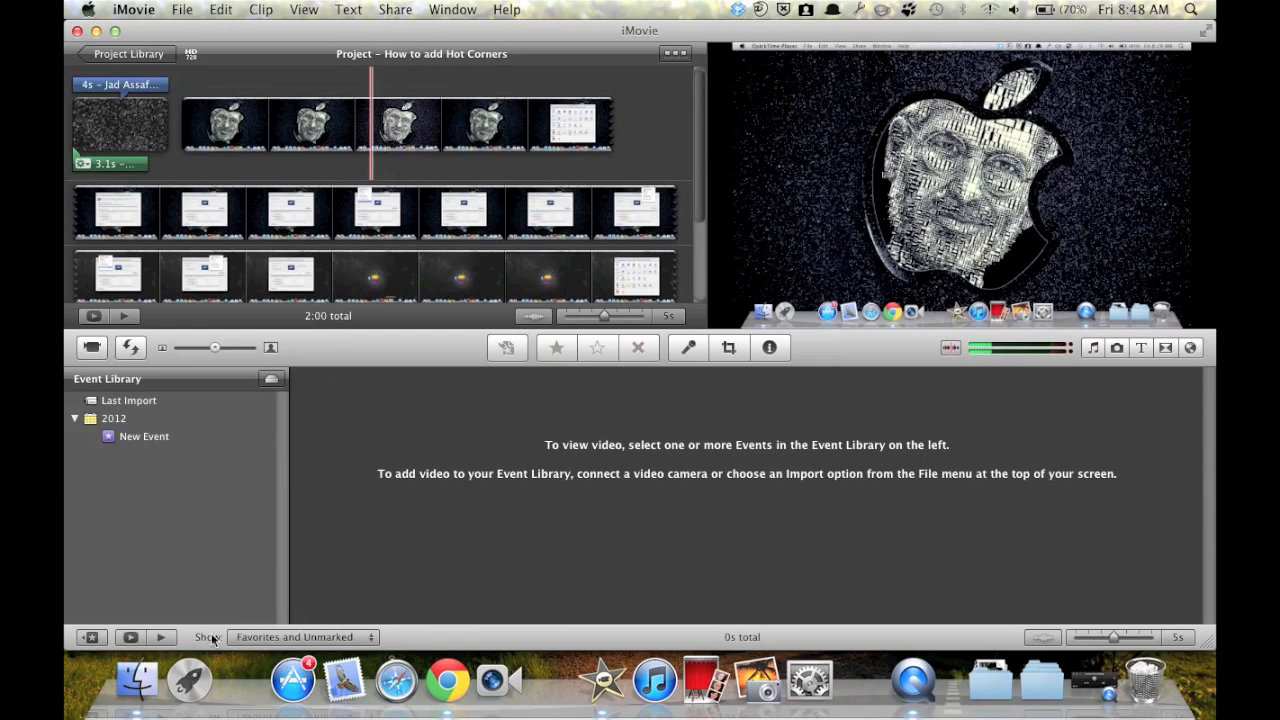
mouse_move(583, 225)
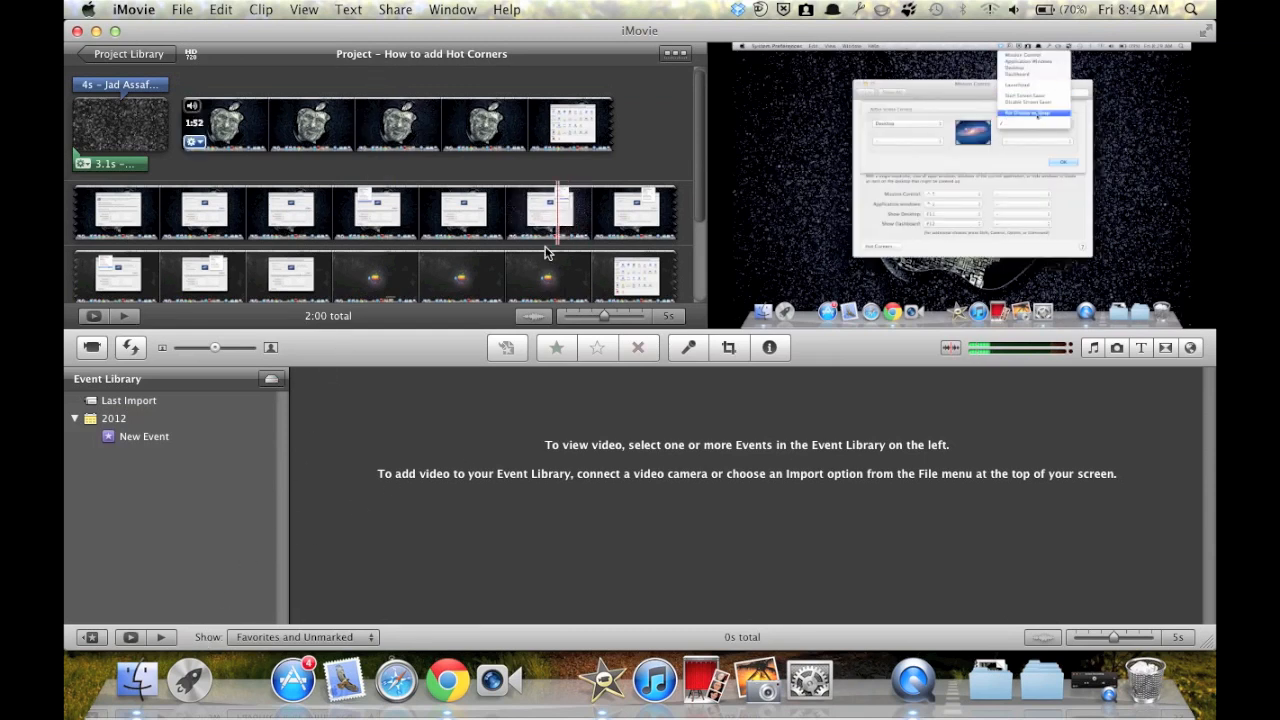
mouse_move(137, 680)
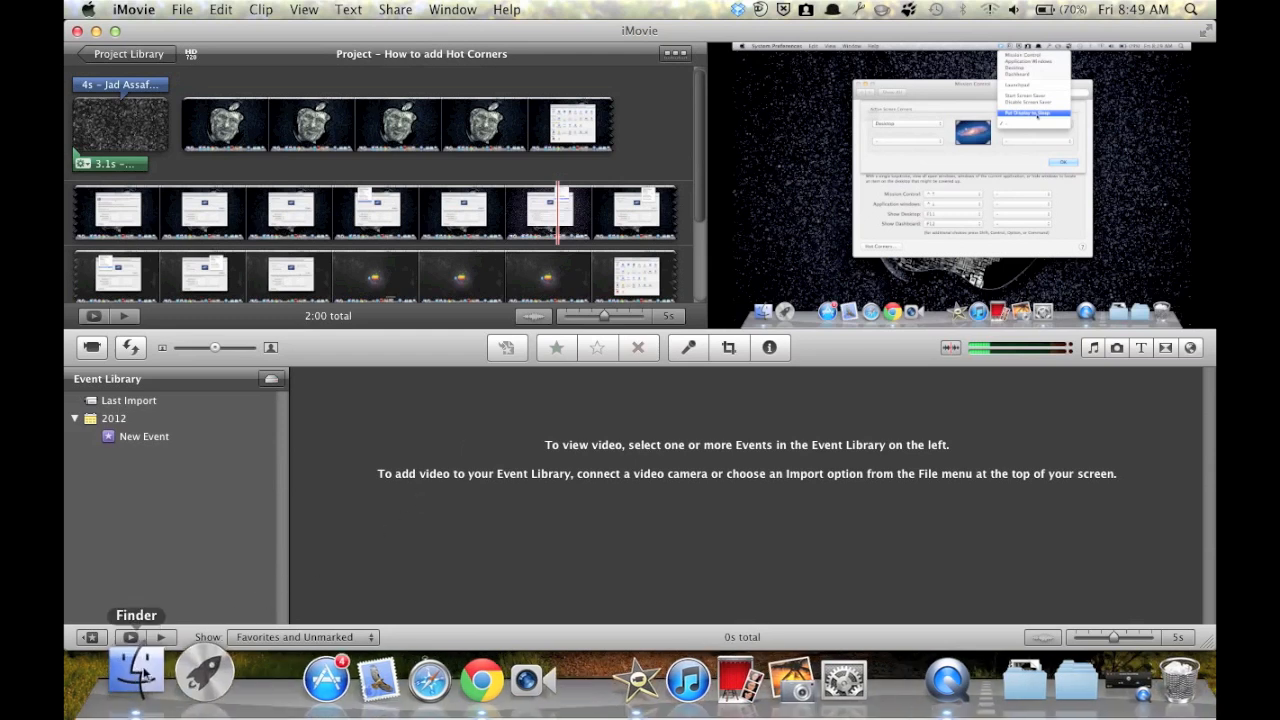
Open a new Finder window showing All My Files.
click(135, 675)
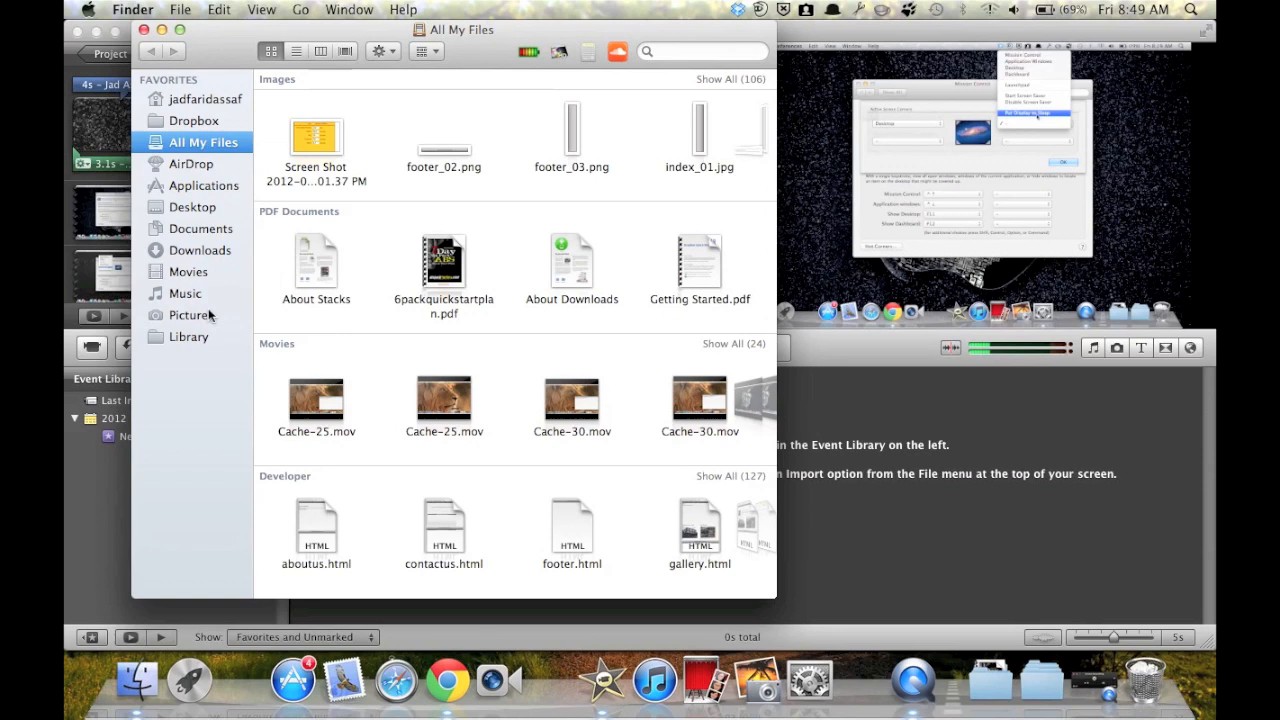
Go to Movies > iMovie Projects and right-click the How to add Hot Corners project.
click(188, 271)
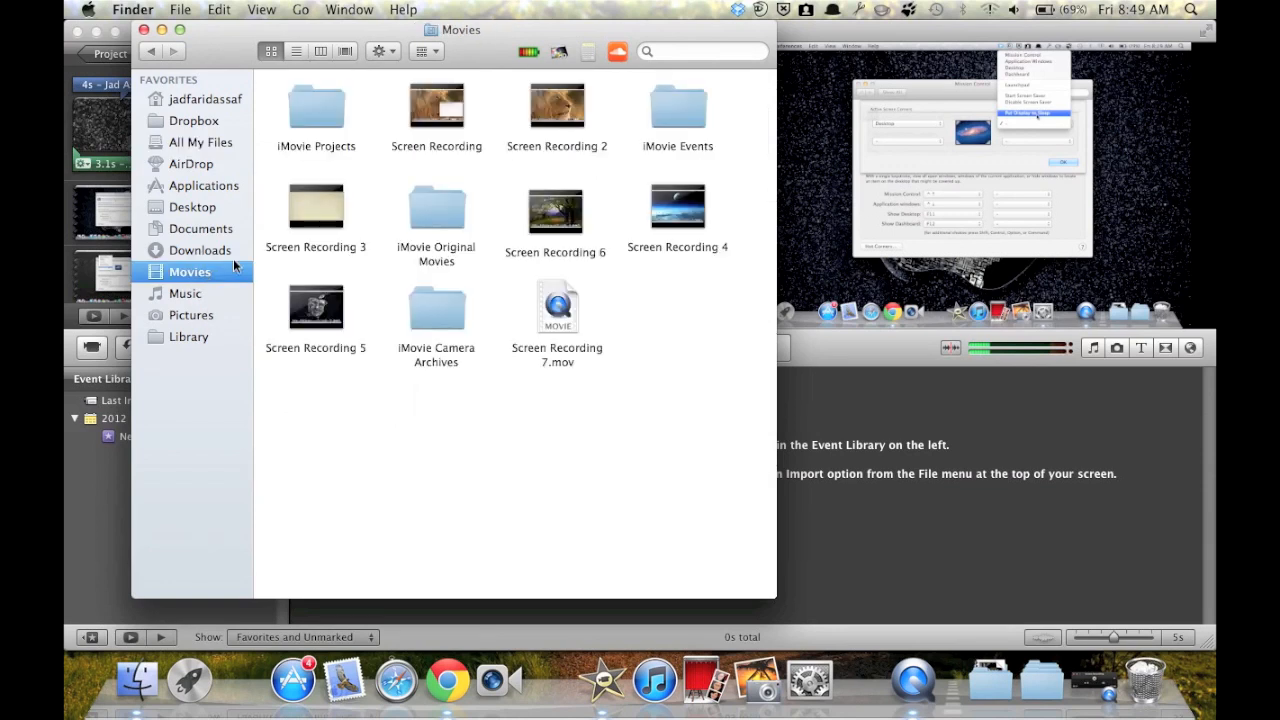
double_click(316, 107)
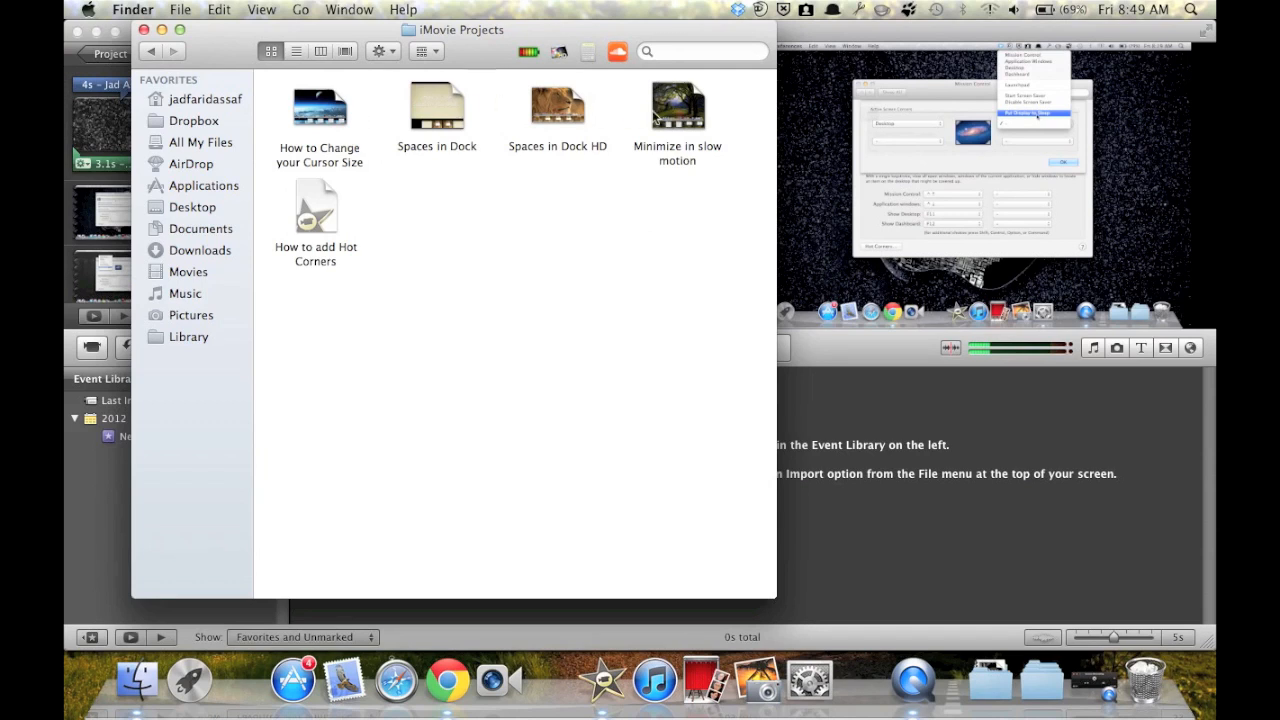
mouse_move(573, 296)
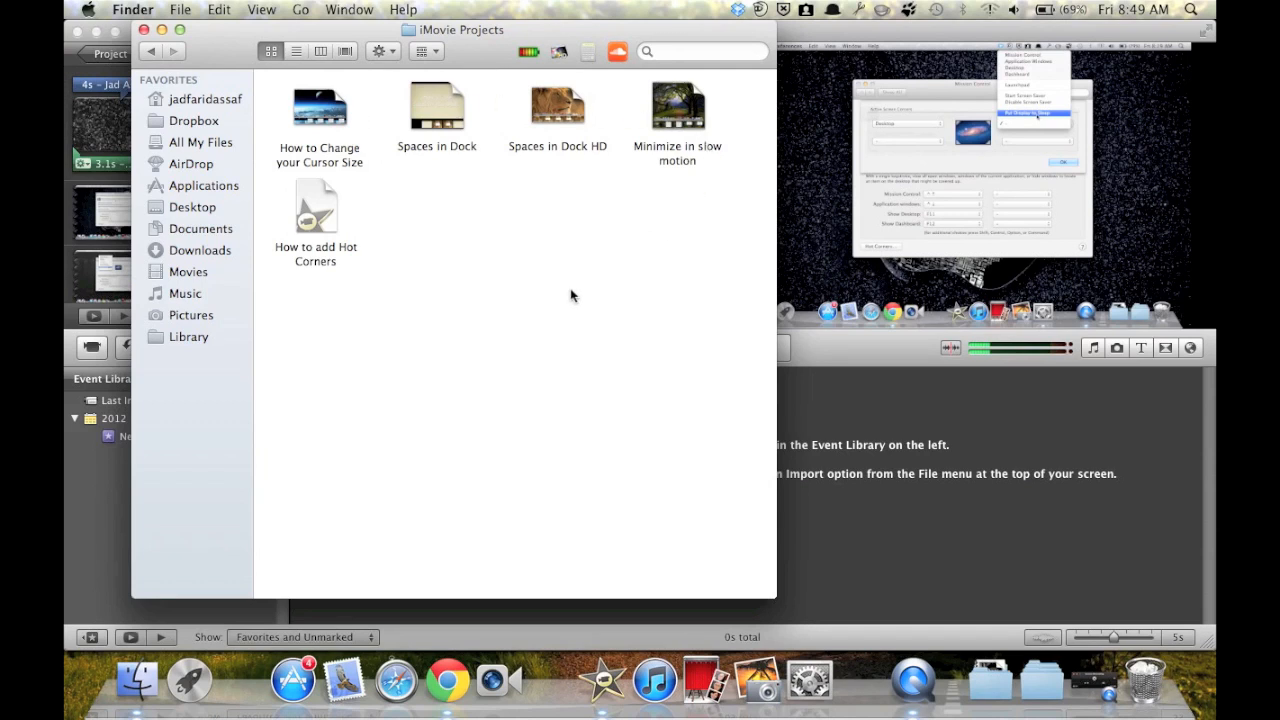
mouse_move(333, 218)
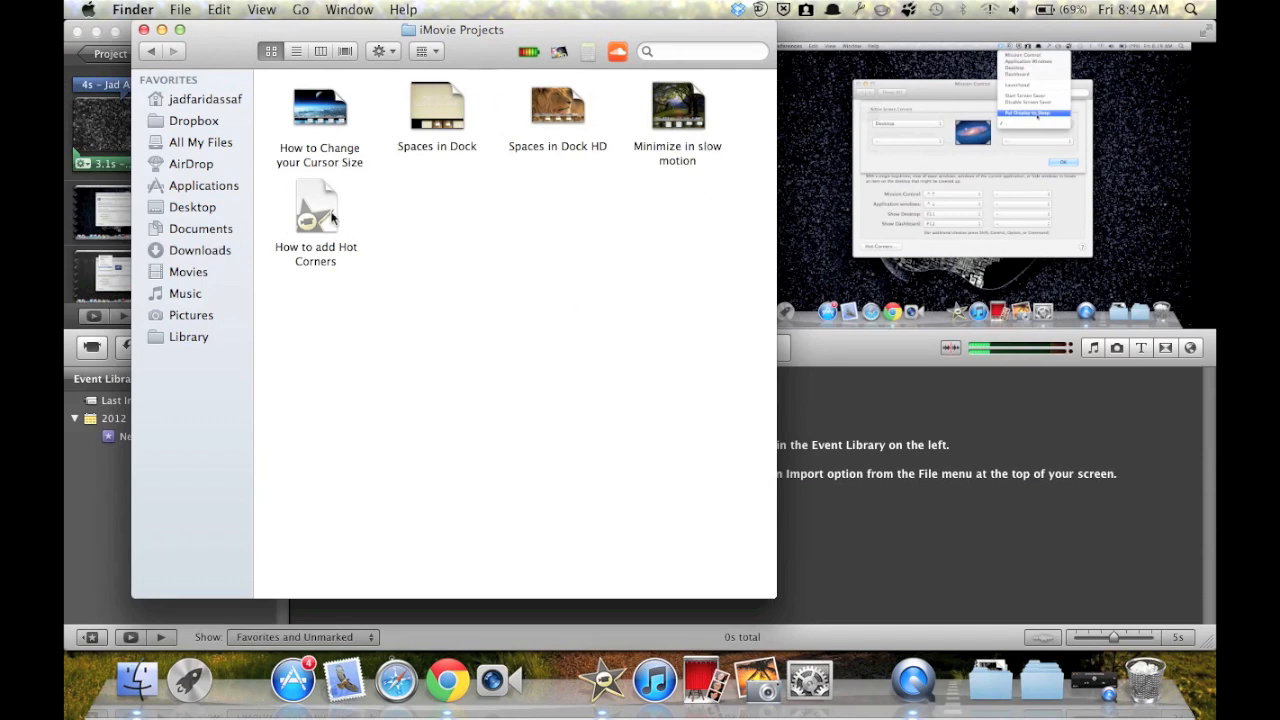
right_click(315, 207)
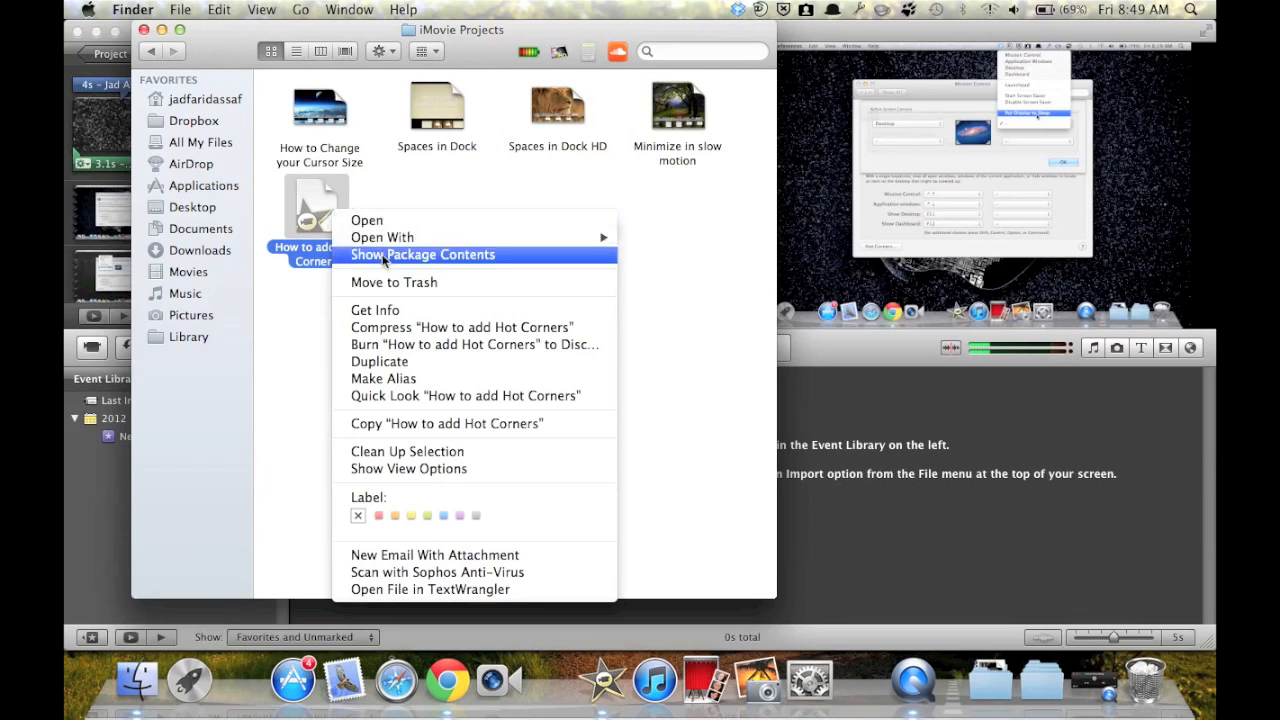
Show the How to add Hot Corners package contents, go back, then reopen them.
click(422, 254)
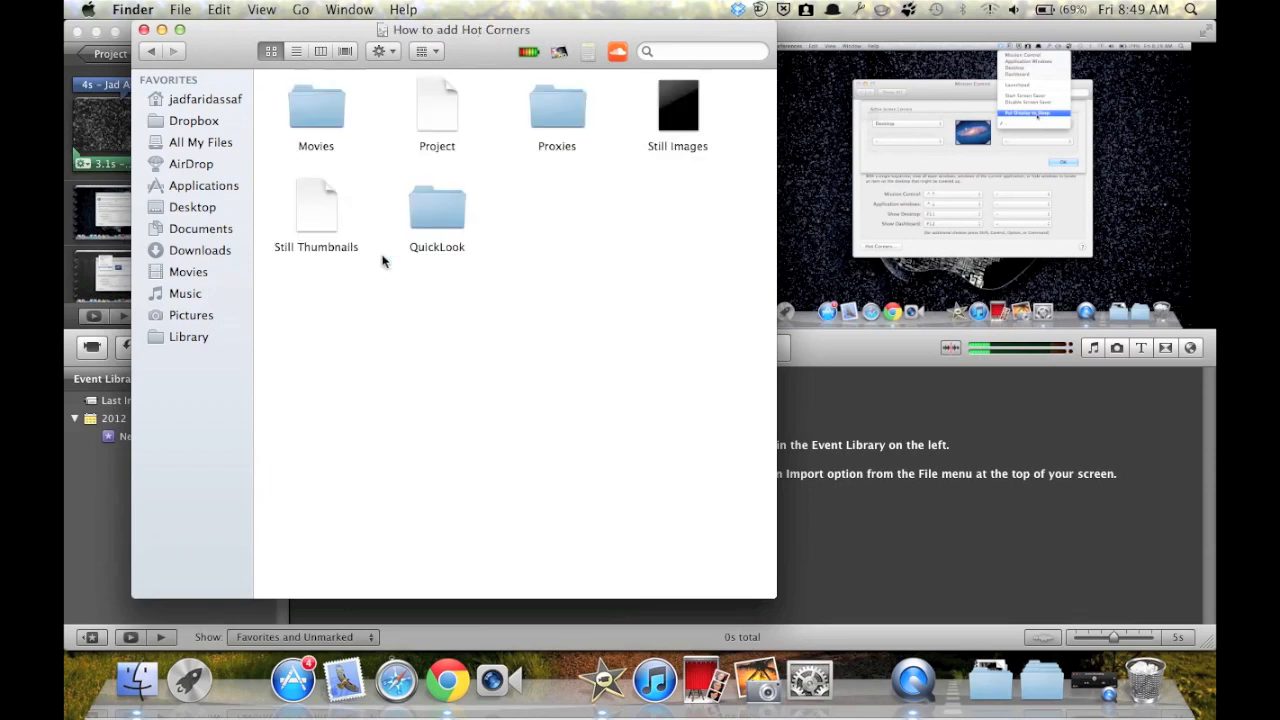
mouse_move(335, 170)
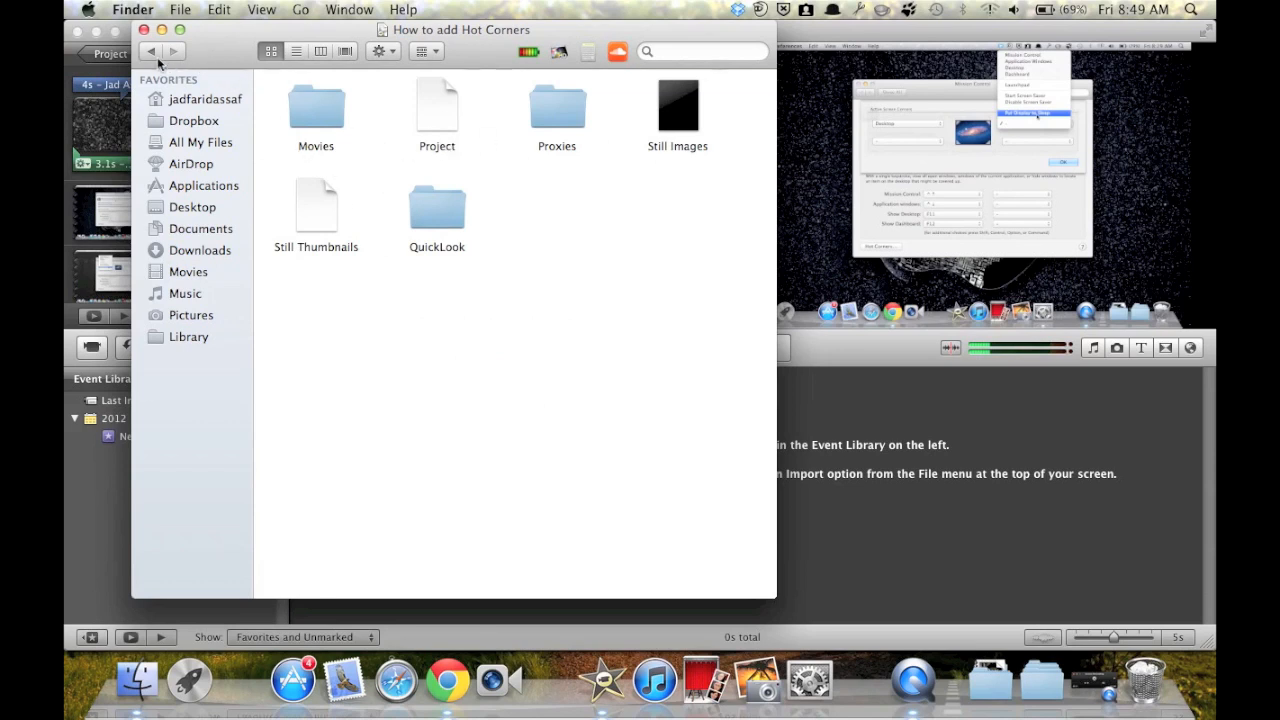
click(150, 51)
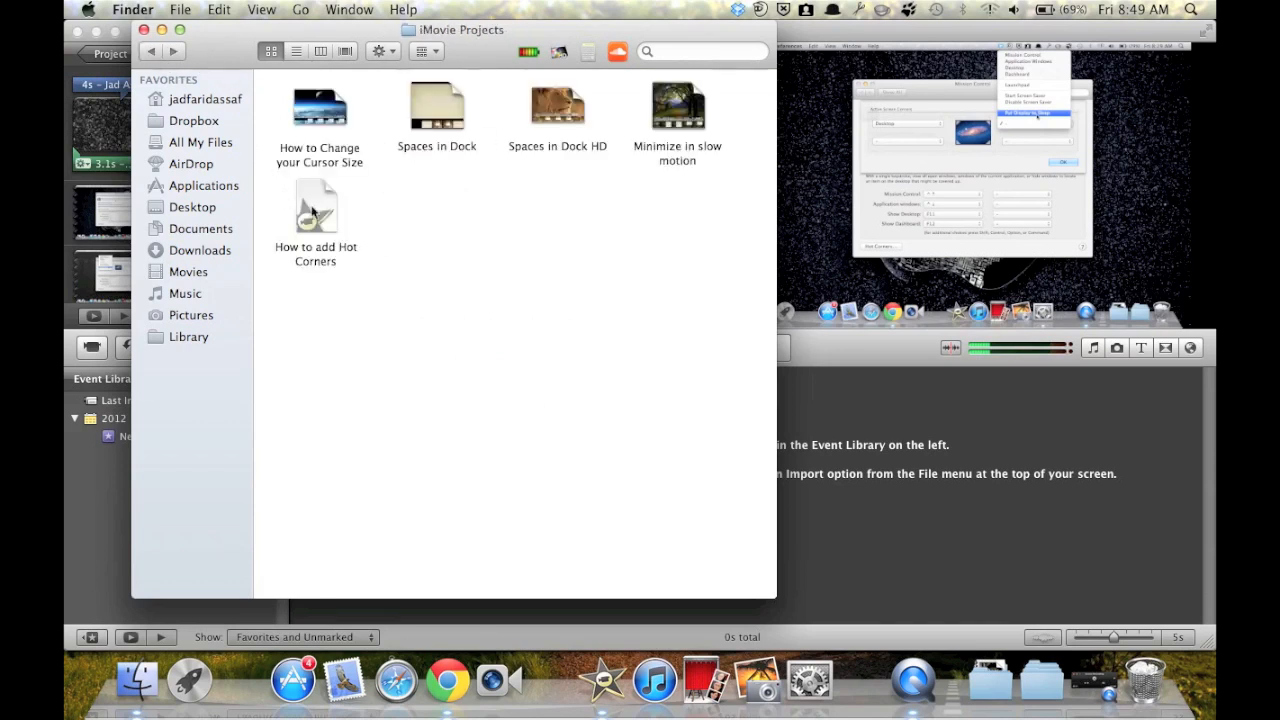
double_click(315, 207)
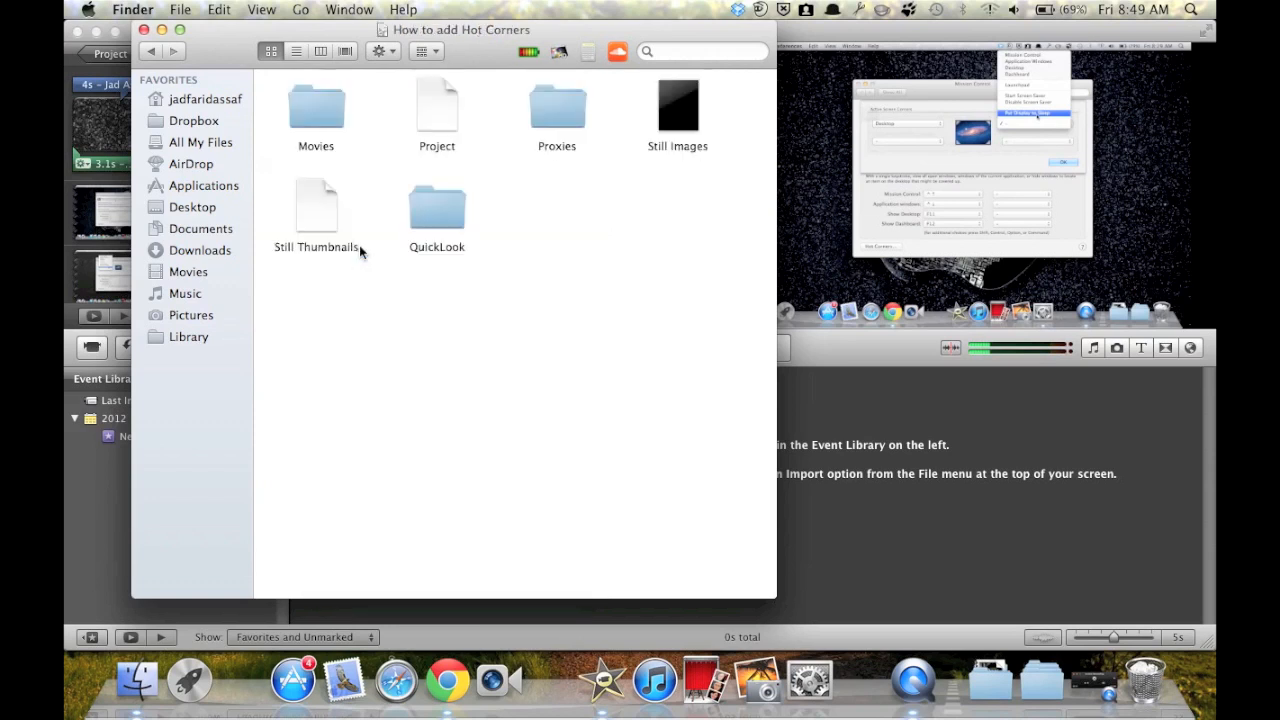
mouse_move(330, 113)
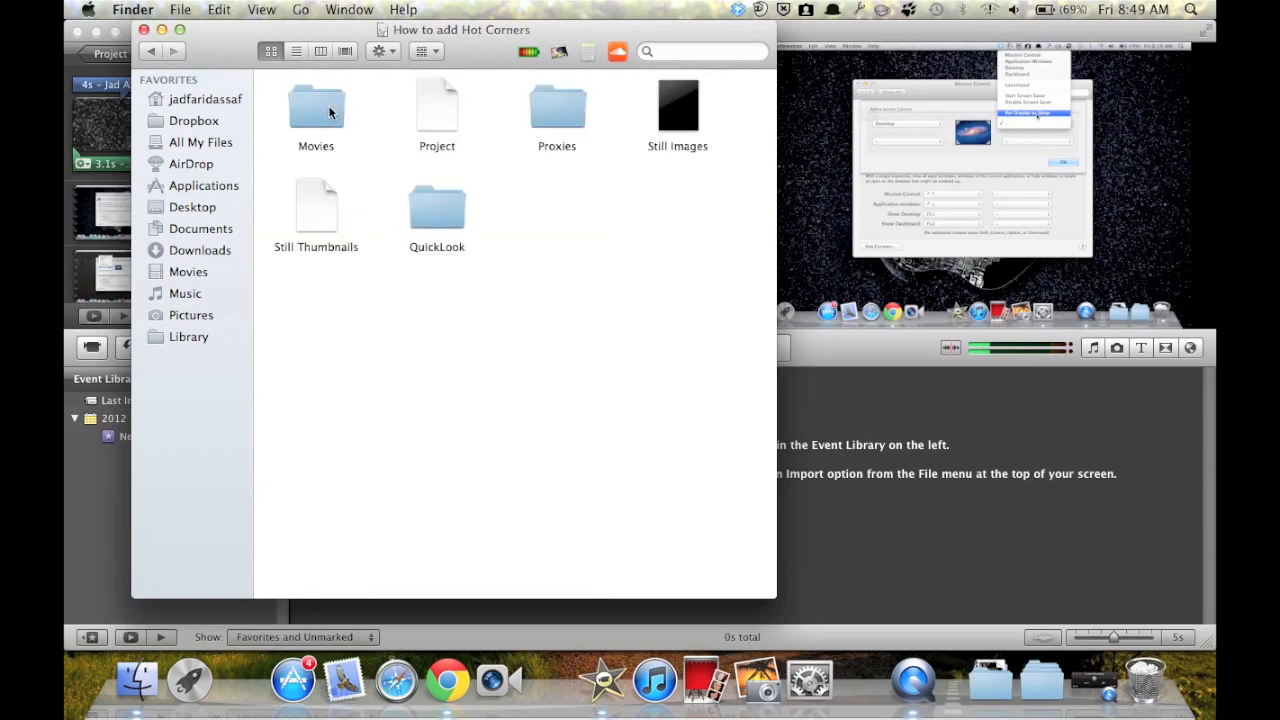
Open the package's Movies folder to reveal 720p.mov.
double_click(315, 107)
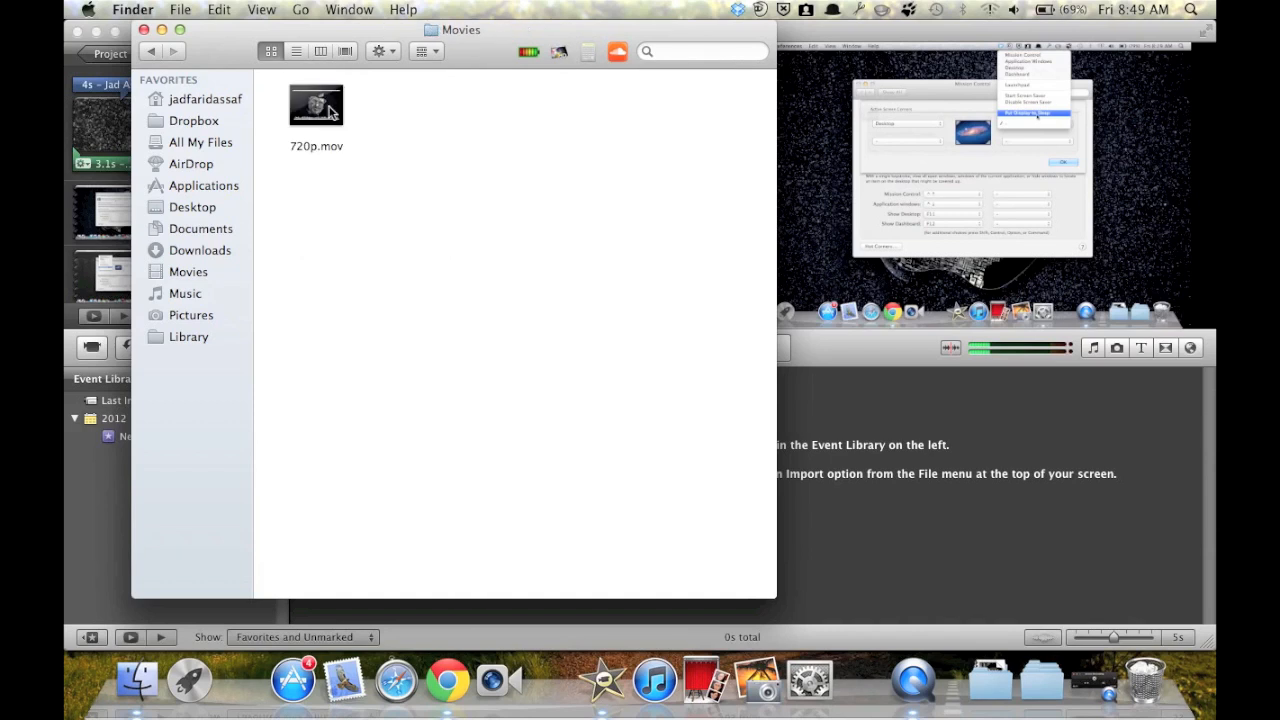
mouse_move(333, 140)
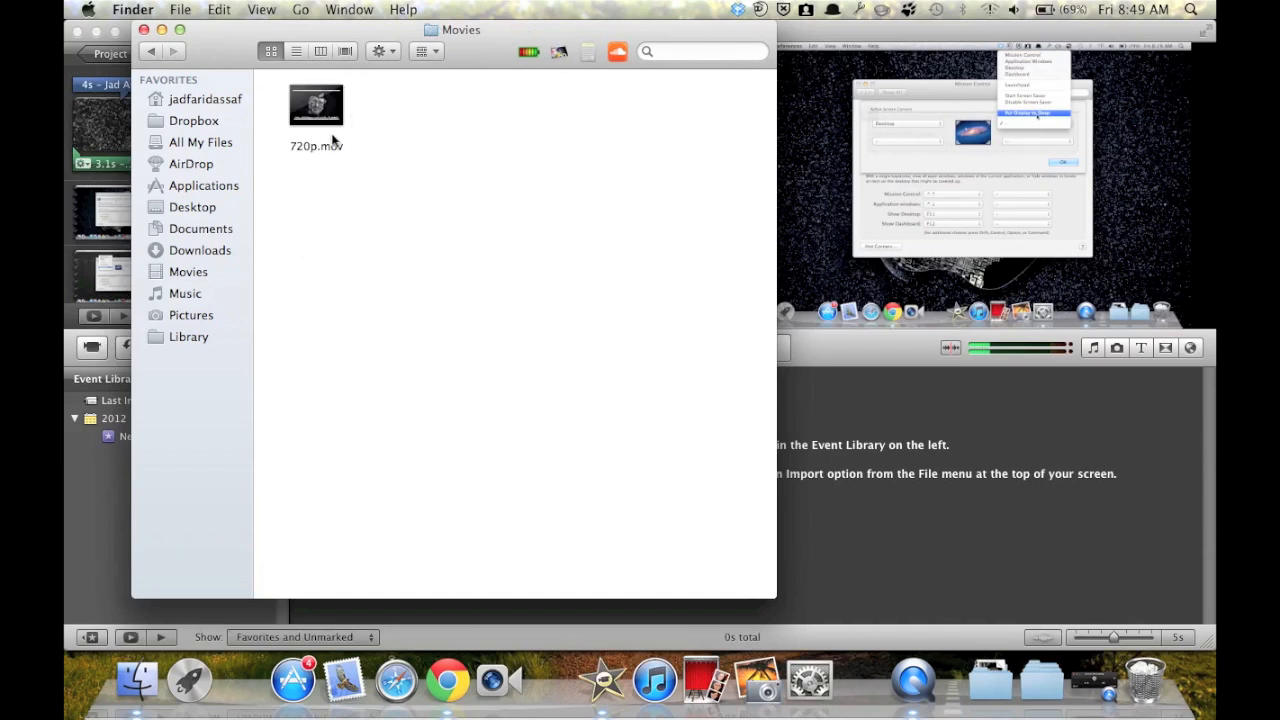
mouse_move(373, 220)
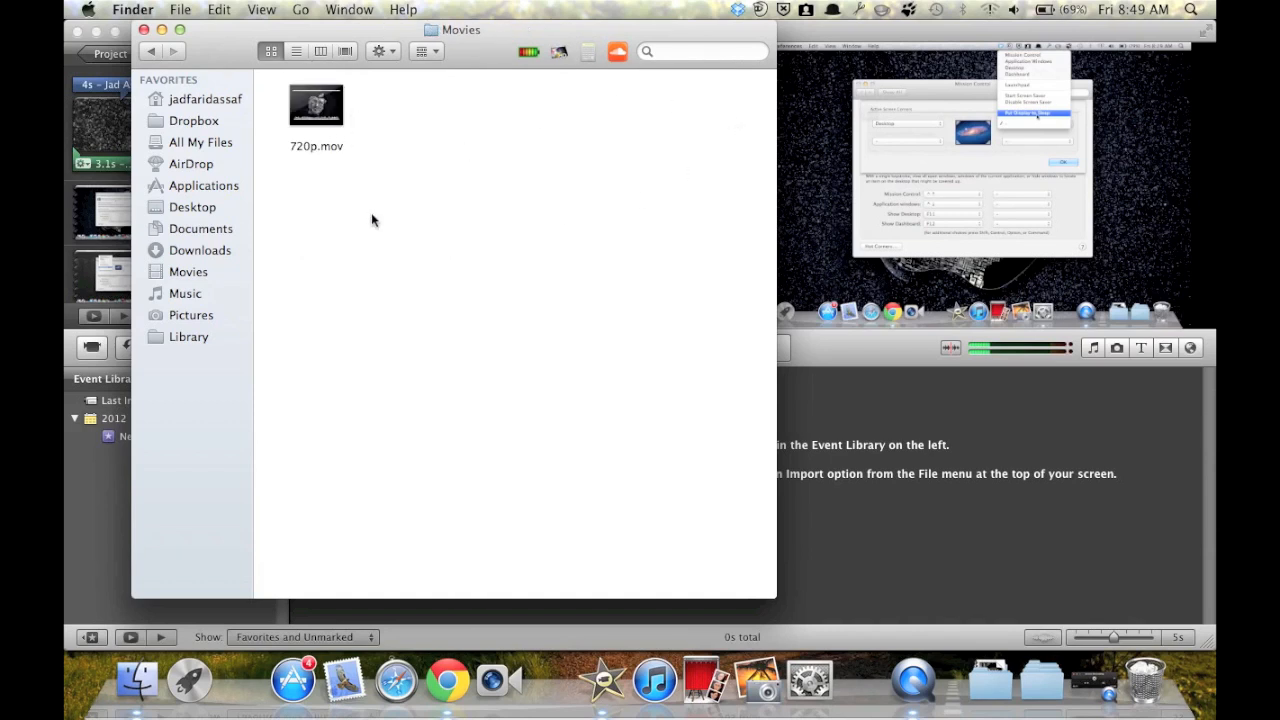
mouse_move(316, 105)
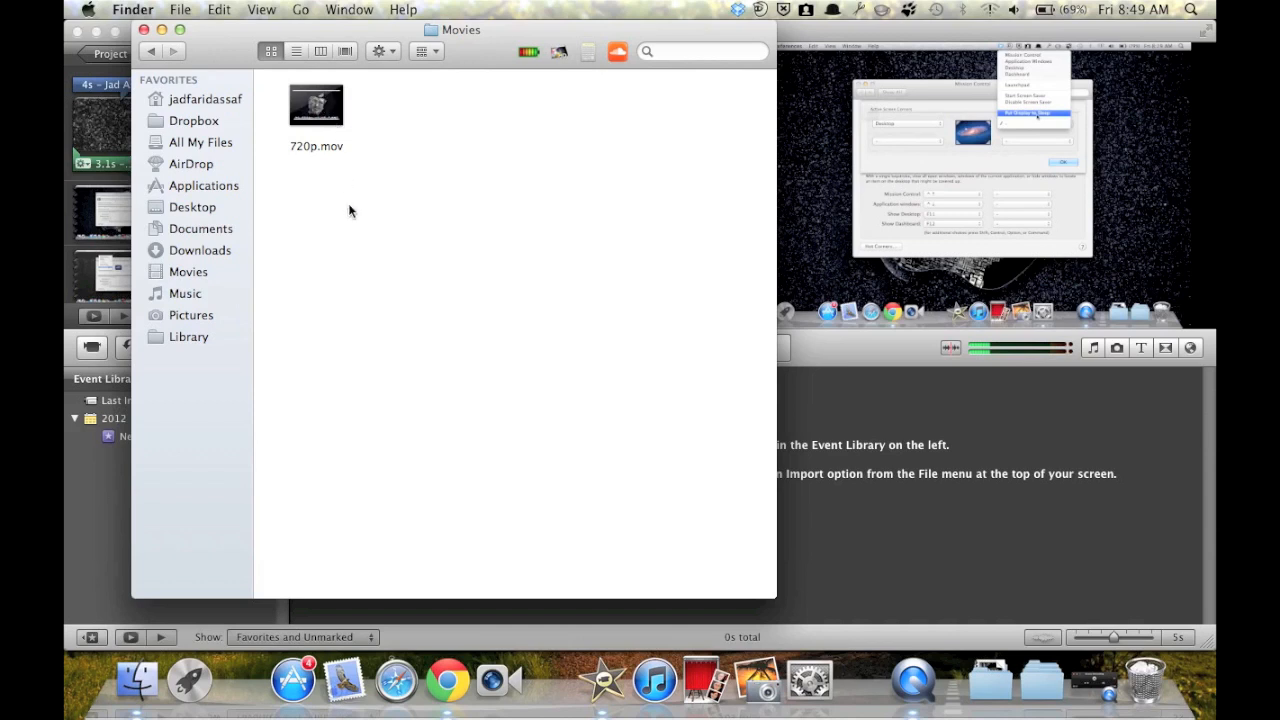
mouse_move(810, 353)
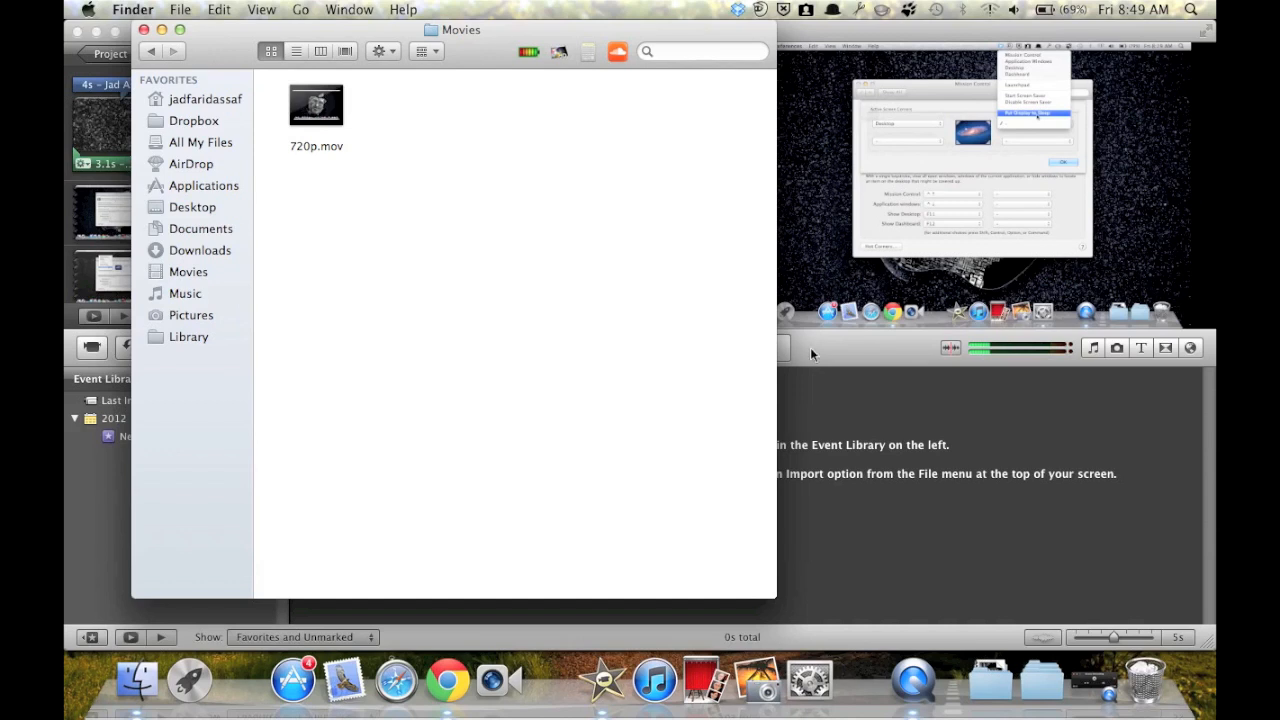
mouse_move(823, 362)
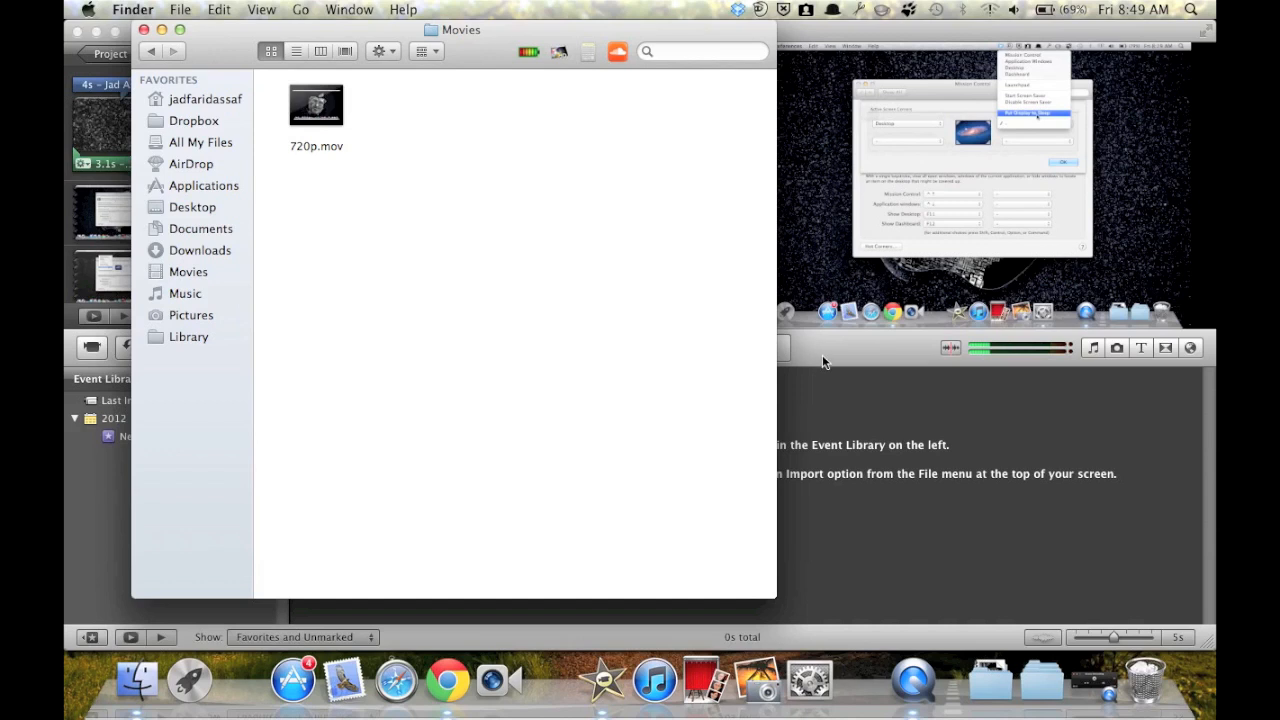